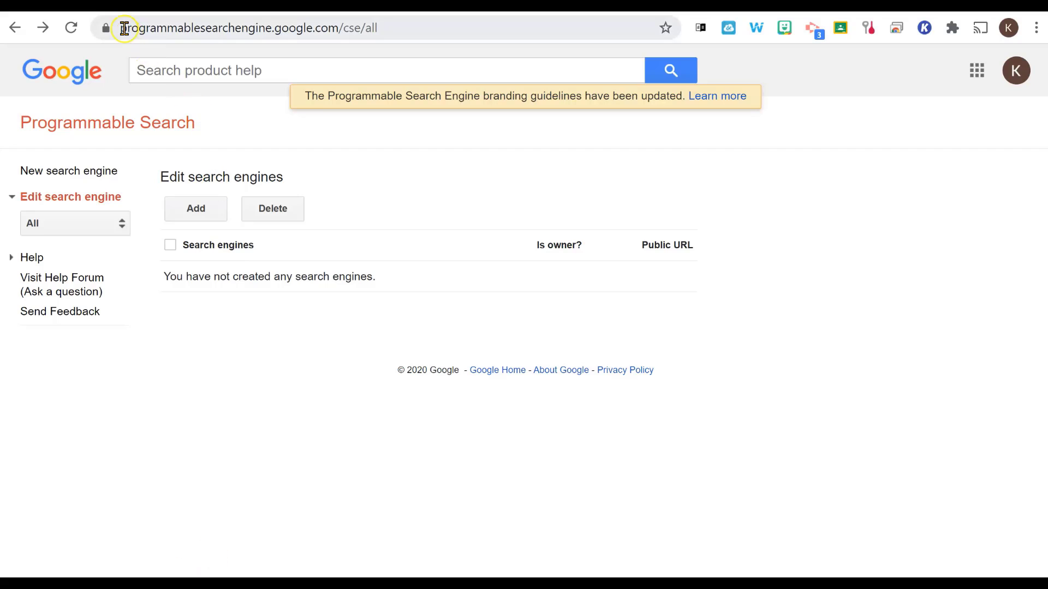
pyautogui.moveTo(402, 28)
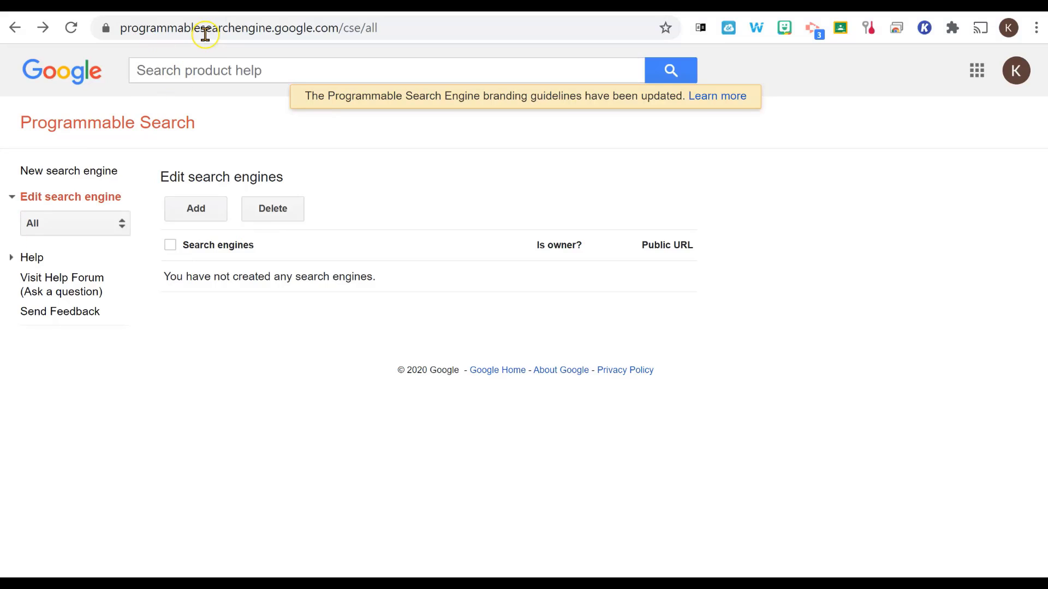
pyautogui.moveTo(226, 172)
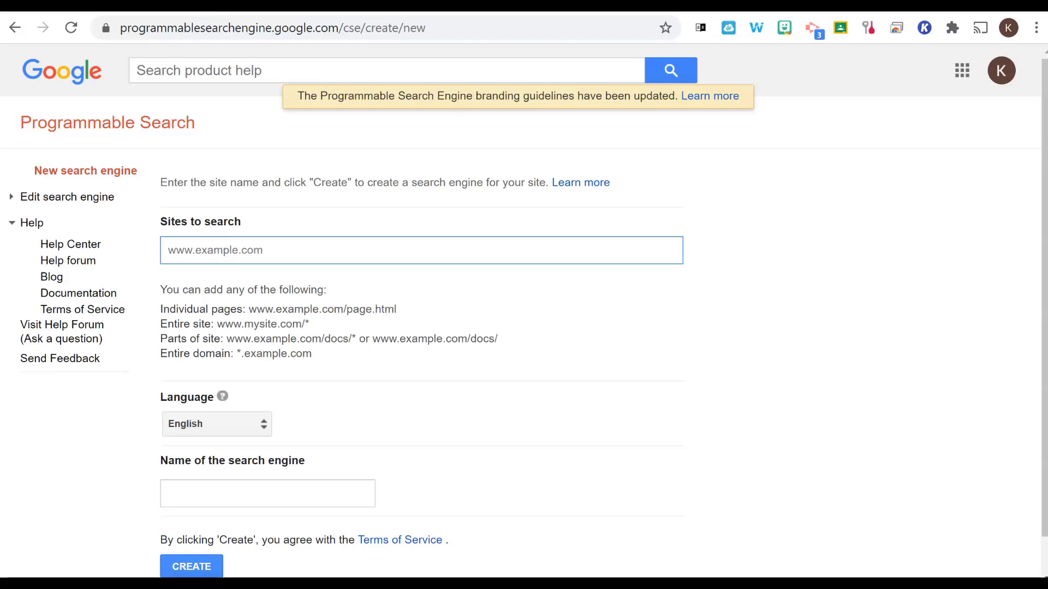
# - Add National Geographic Kids, KidRex, Kiddle, Wonderopolis and Smithsonian Learning Lab URLs as sites to search
pyautogui.click(191, 566)
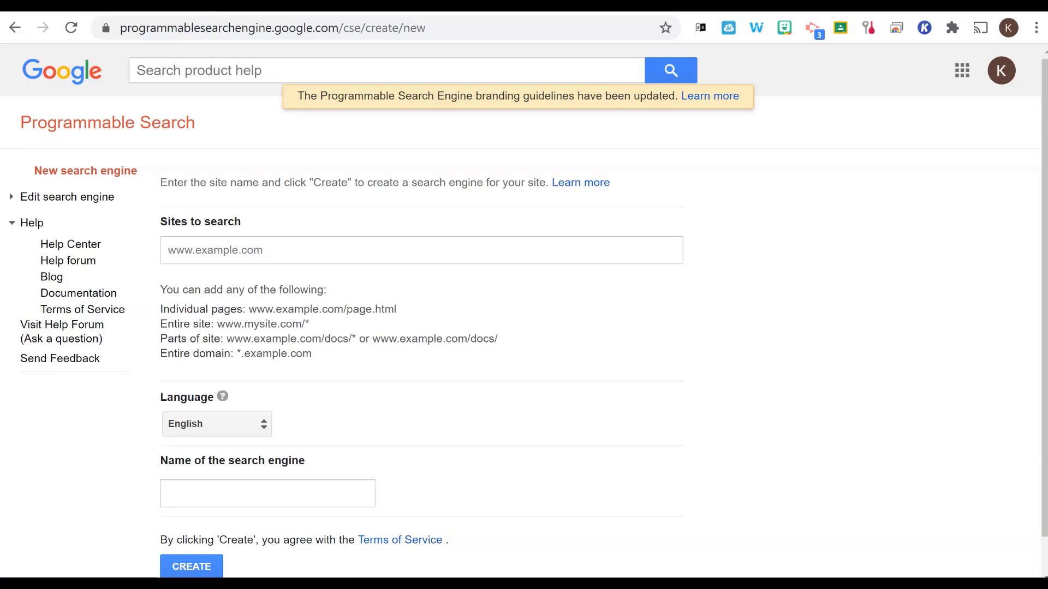
pyautogui.write('https://kids.nationalgeographic.com/')
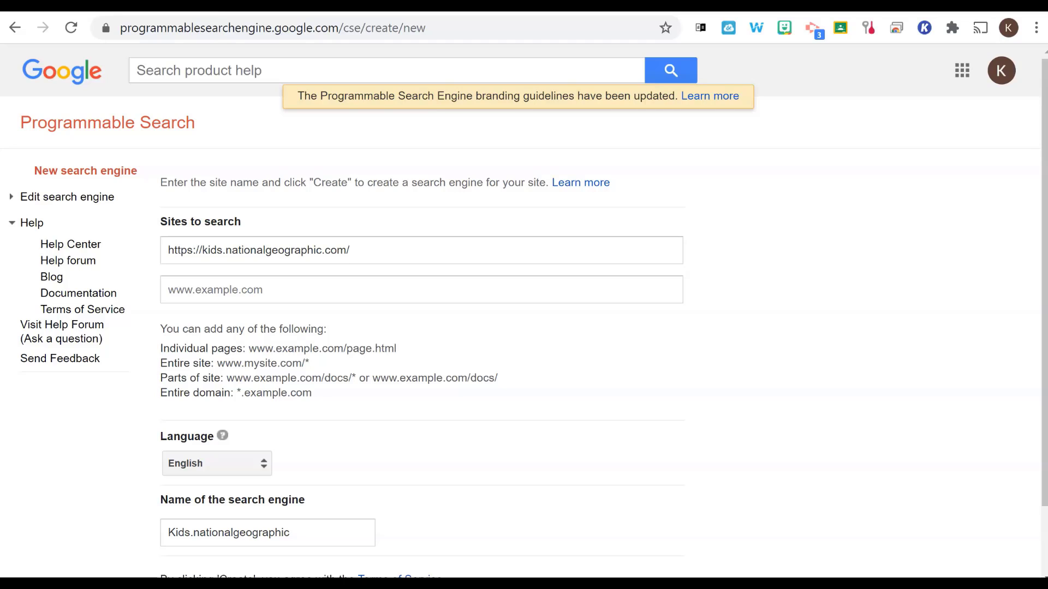
pyautogui.moveTo(13, 401)
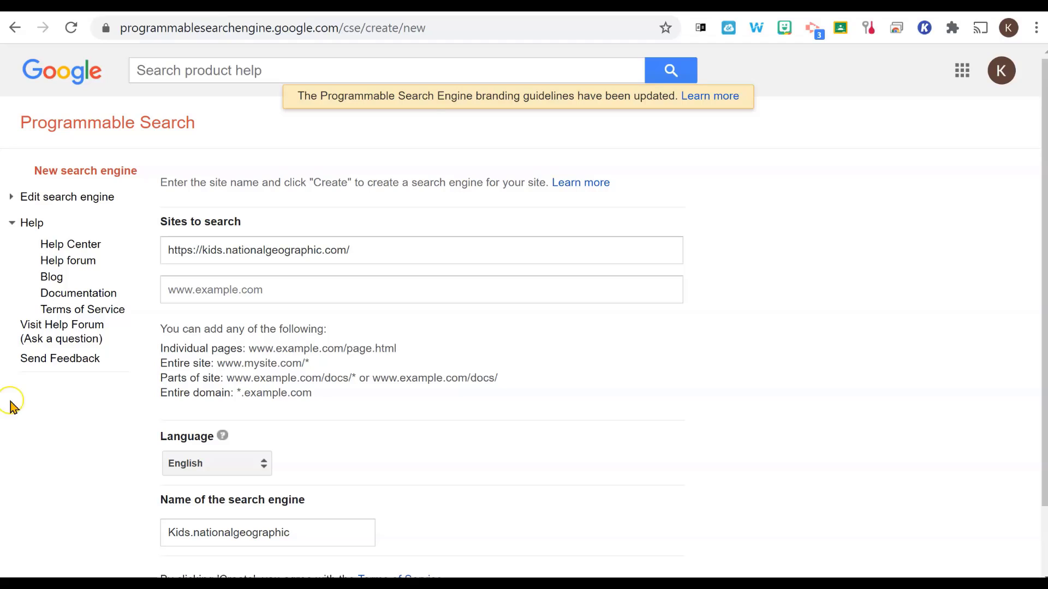
pyautogui.write('https://www.alarms.org/kidrex/')
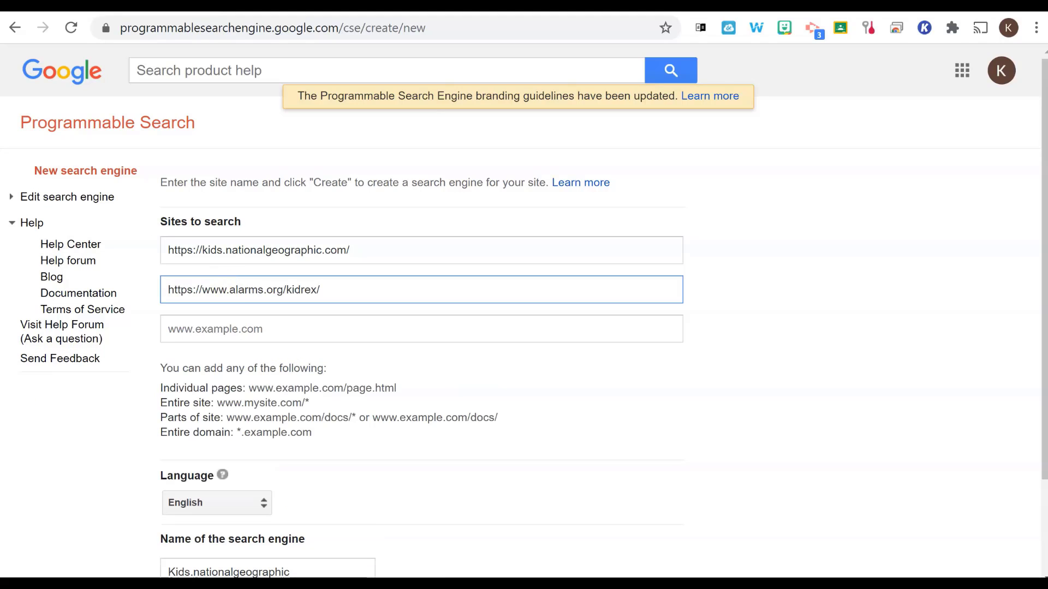
pyautogui.click(421, 329)
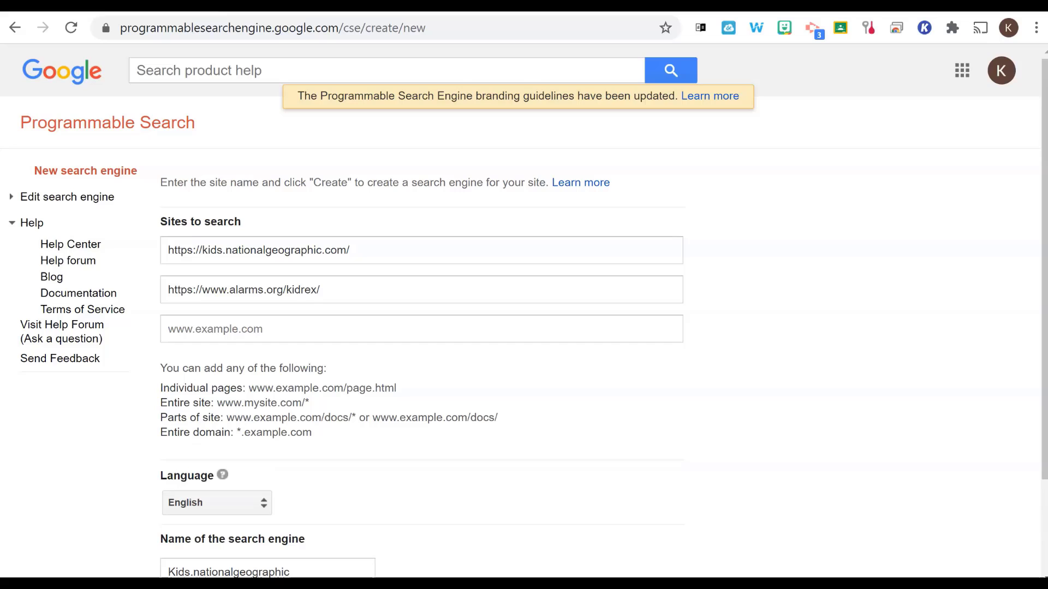
pyautogui.write('https://www.kiddle.co/')
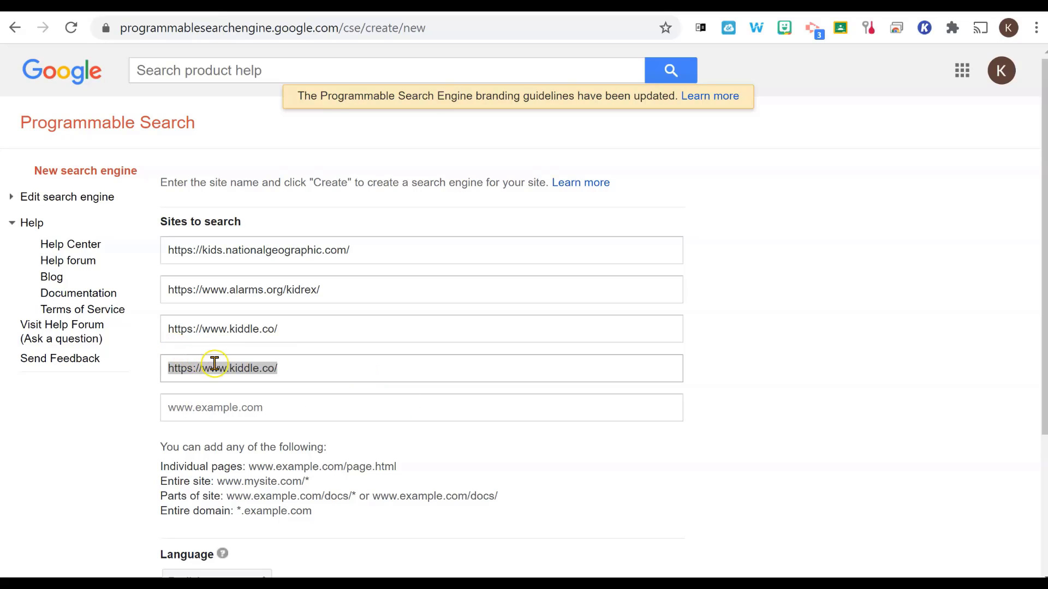
pyautogui.write('https://wonderopolis.org/')
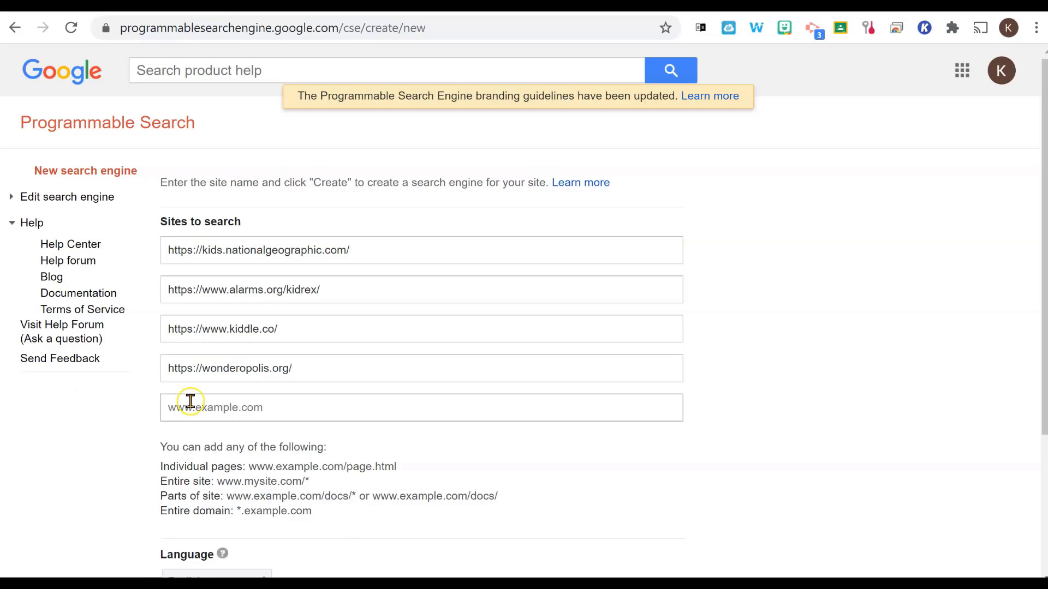
pyautogui.write('https://learninglab.si.edu/')
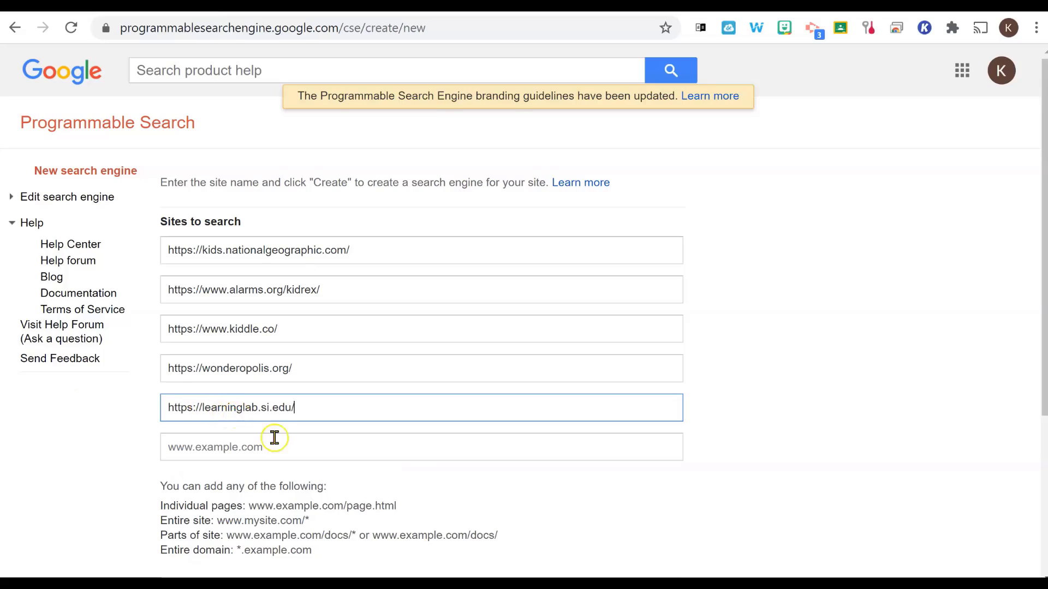
pyautogui.scroll(-3)
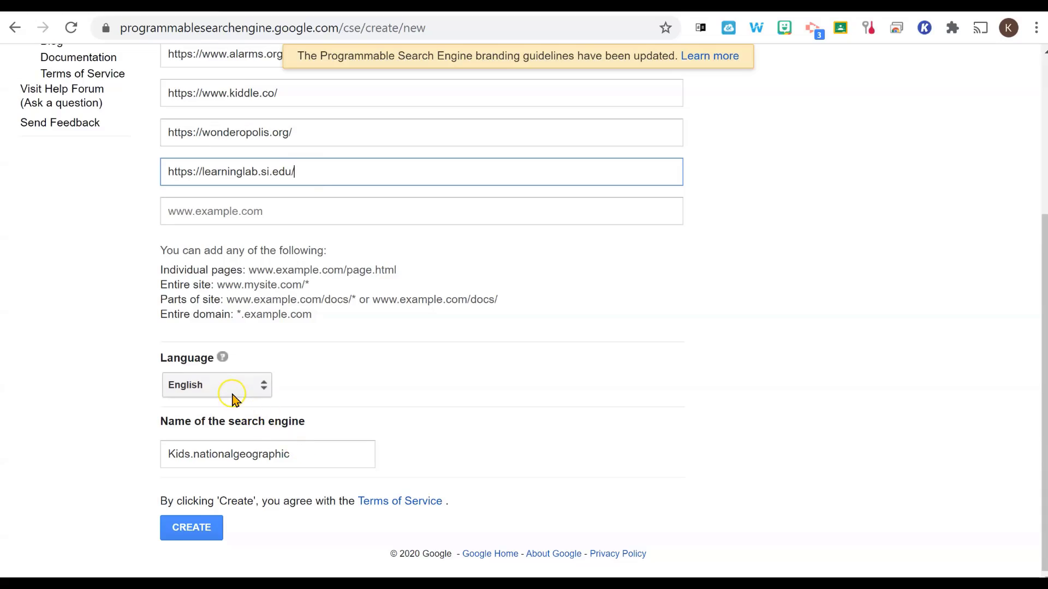
# - Replace the suggested name with 'Sample Search Engine' and create the engine
pyautogui.click(268, 454)
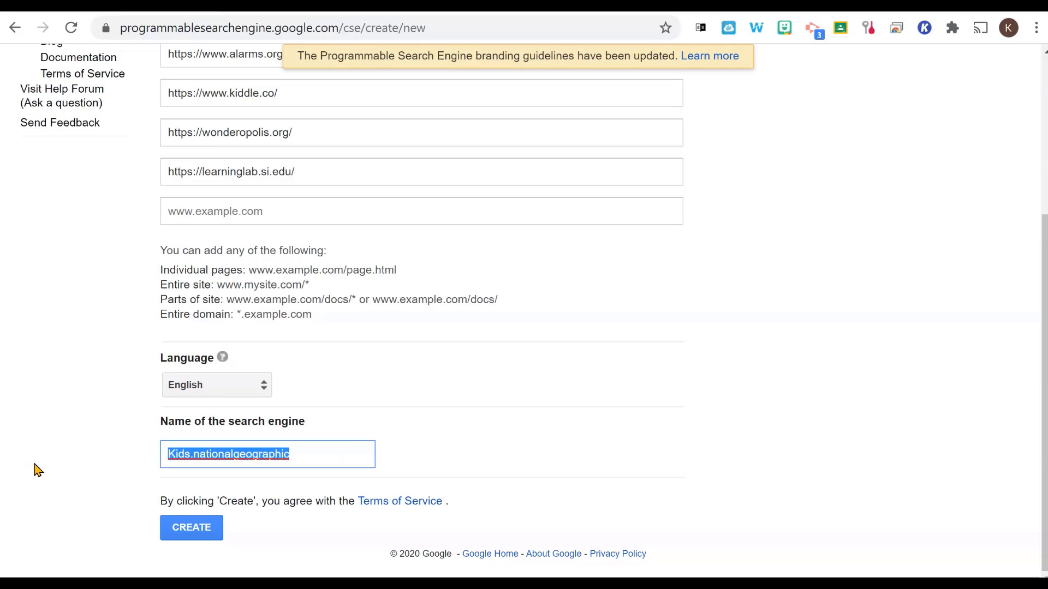
pyautogui.write('Sample')
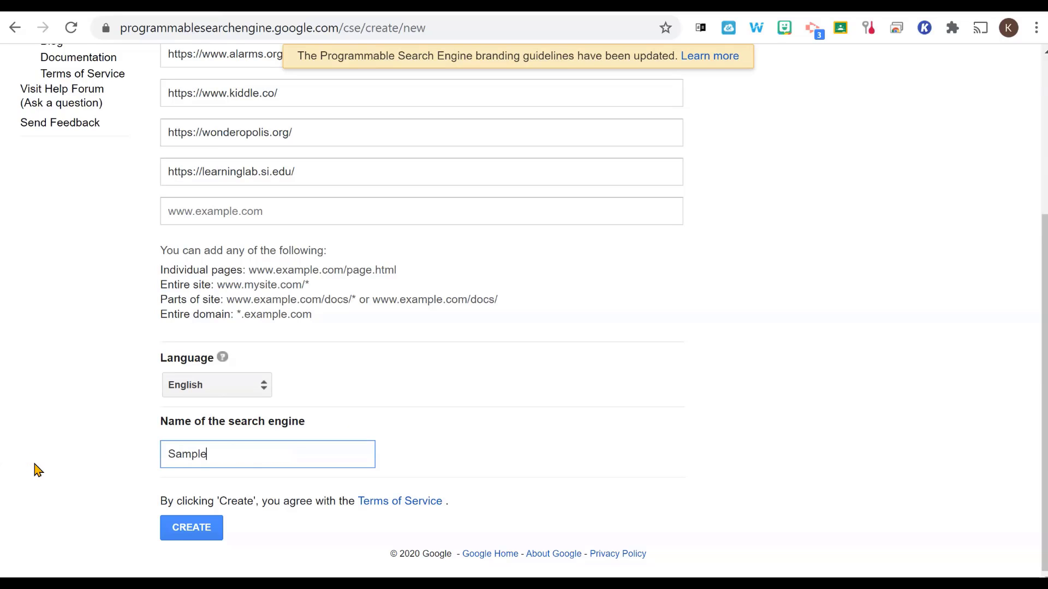
pyautogui.write('Search Engine')
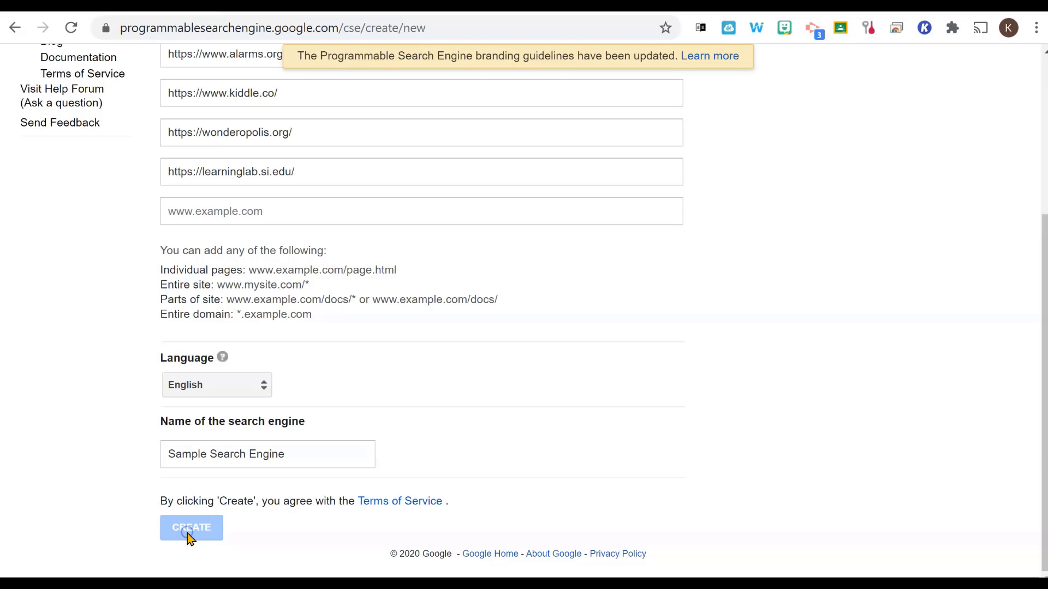
pyautogui.click(191, 528)
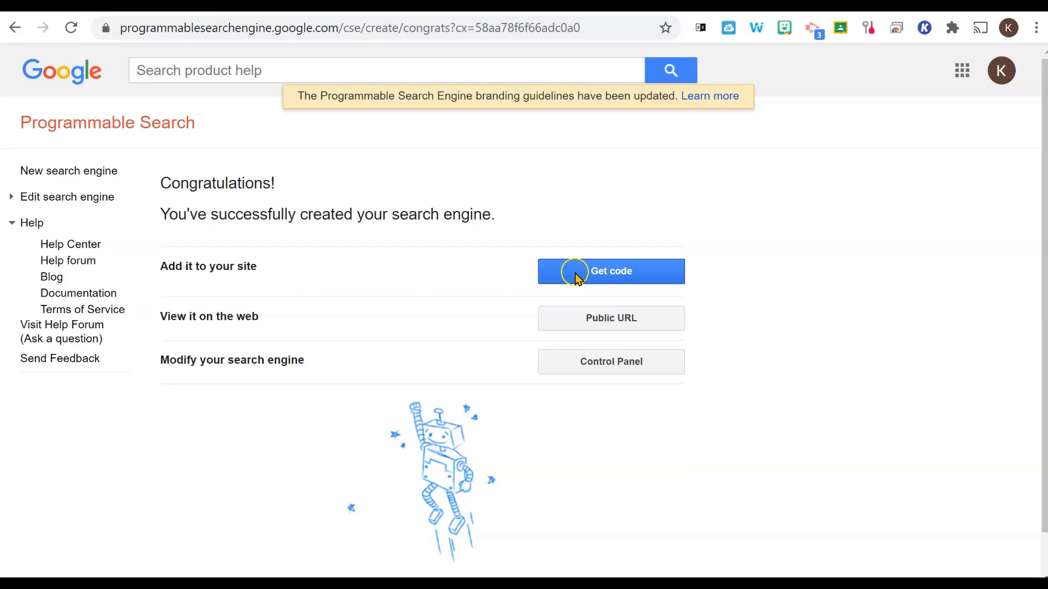
pyautogui.moveTo(598, 318)
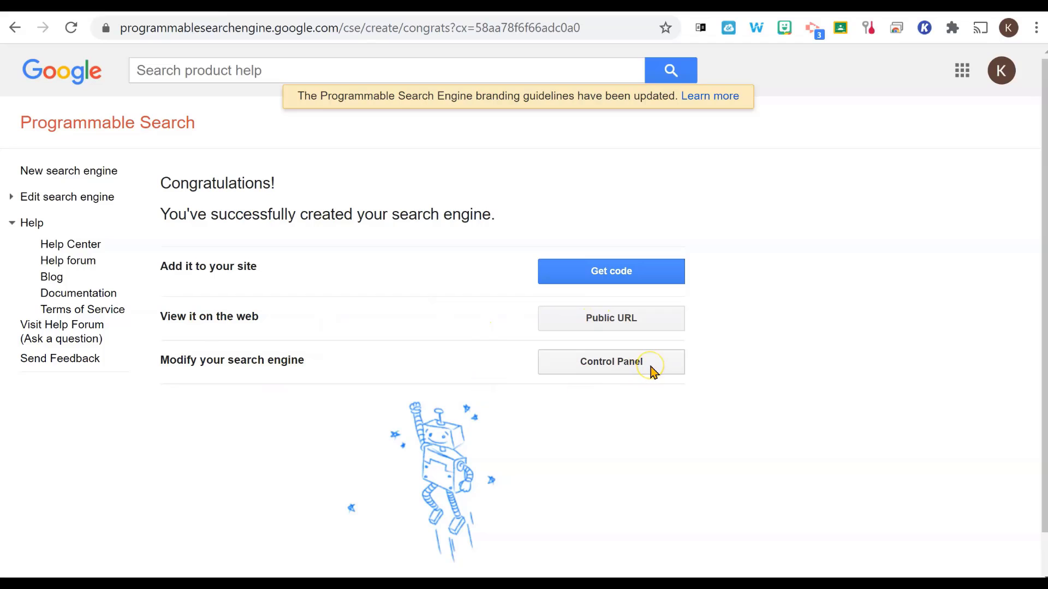
# - Open the new engine's public URL from the Congratulations page
pyautogui.click(610, 319)
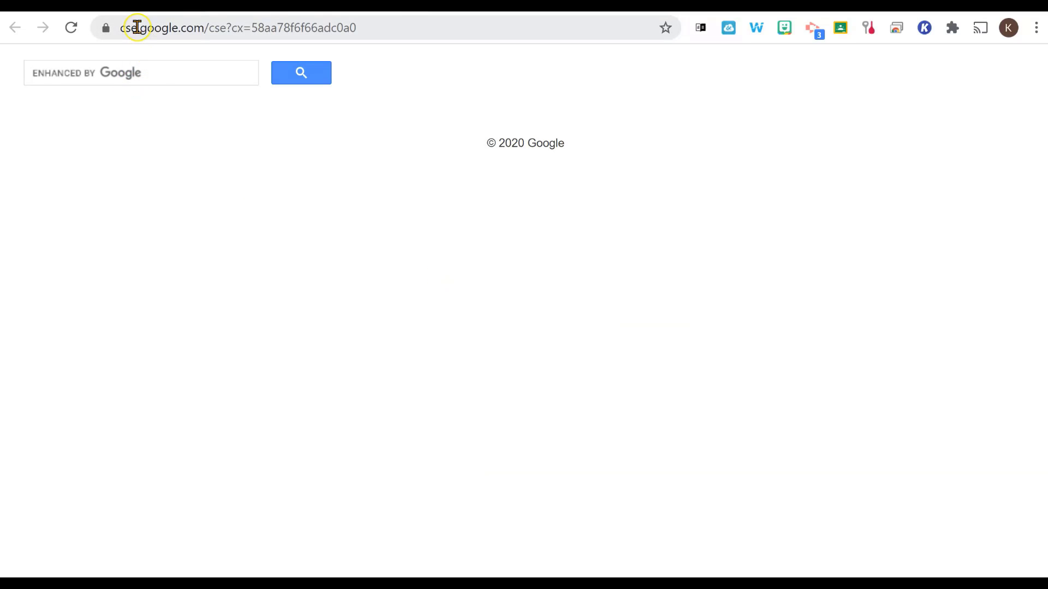
pyautogui.moveTo(53, 72)
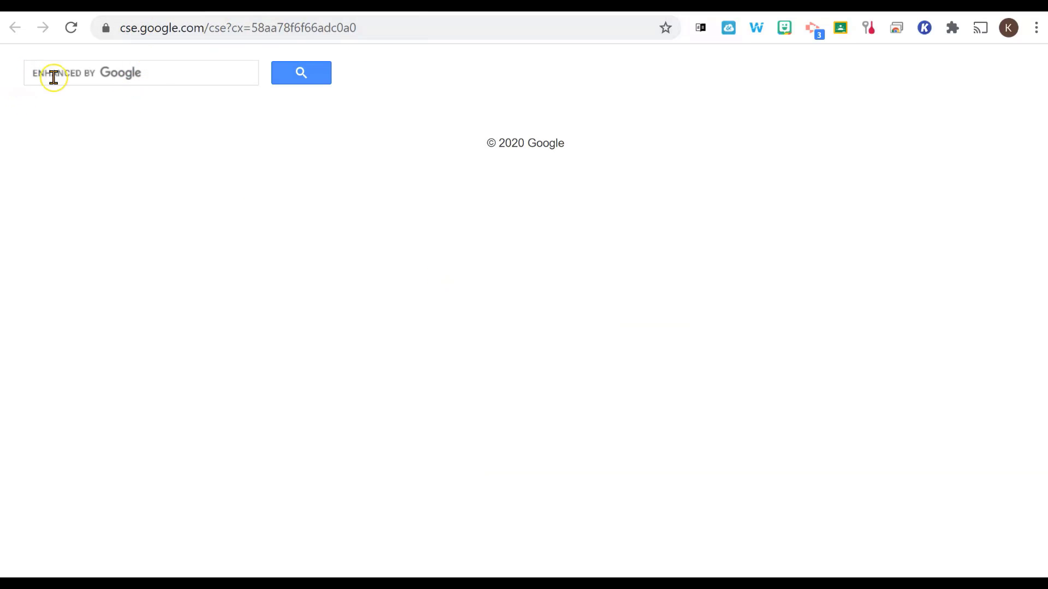
# - Search the public page for 'smithsonian', then enter 'panda' as the next query
pyautogui.click(140, 73)
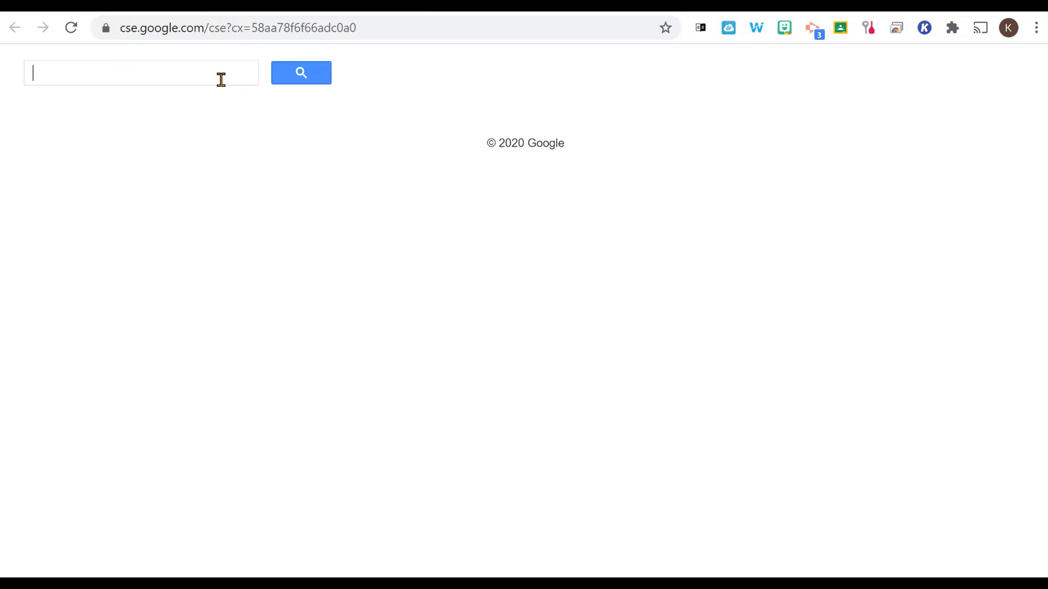
pyautogui.write('smithsonian')
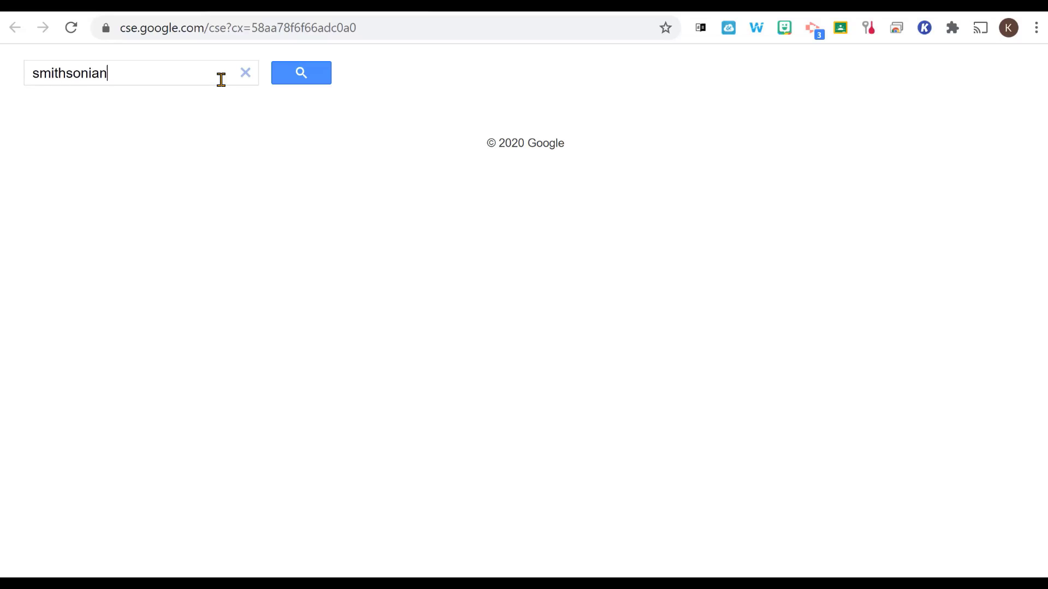
pyautogui.click(300, 72)
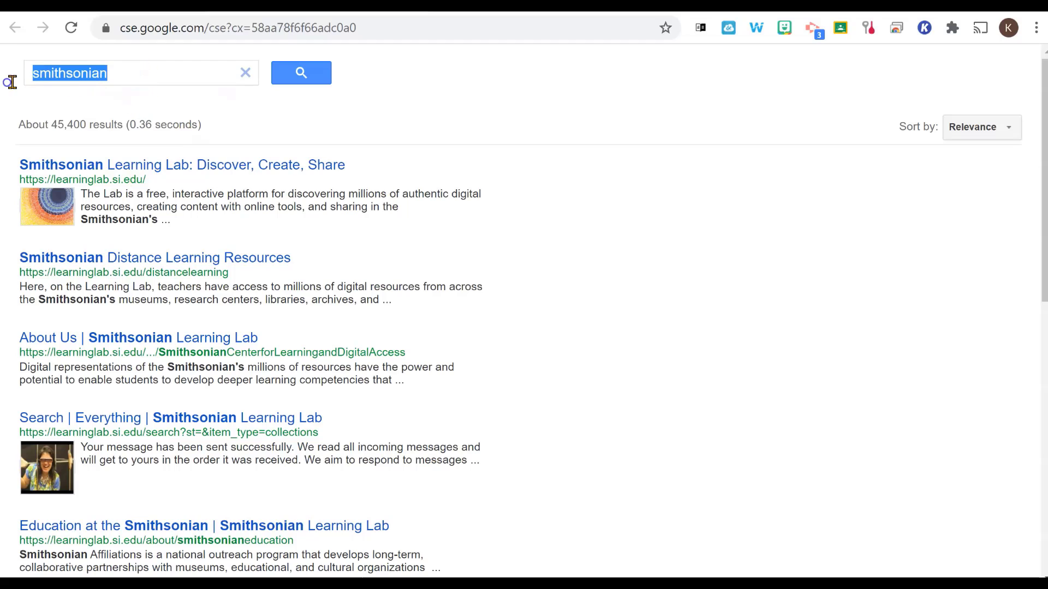
pyautogui.write('panda')
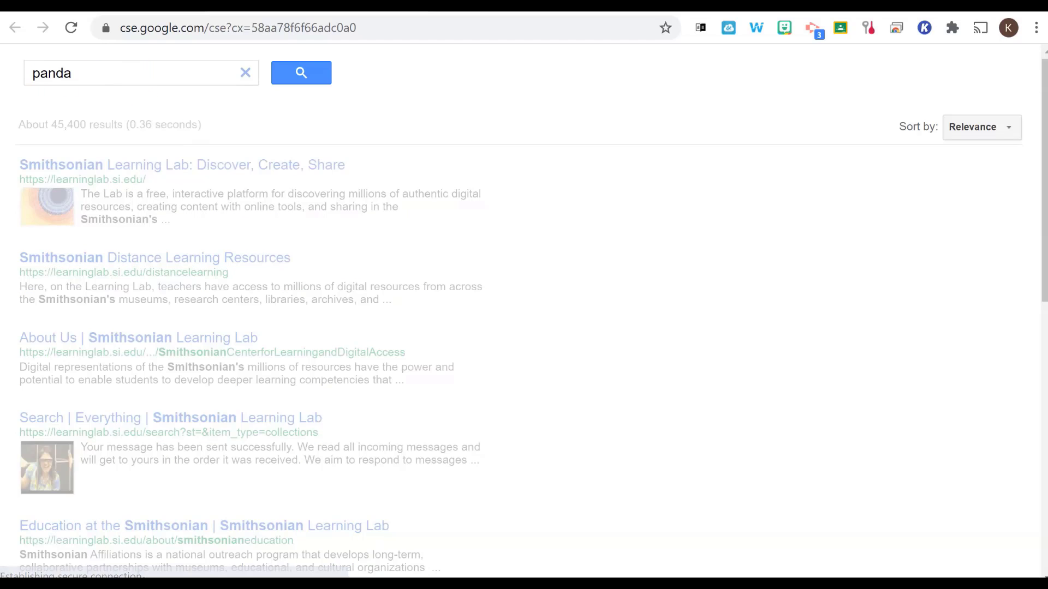
# - Run the 'panda' search and scroll through the roughly 1,310 kids'-site results
pyautogui.click(300, 72)
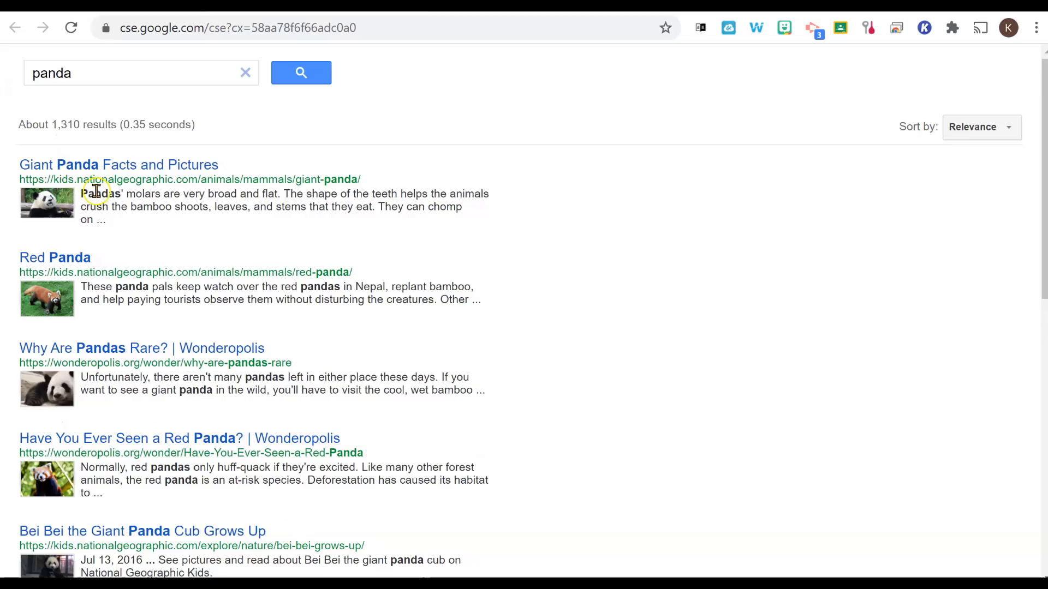
pyautogui.scroll(-3)
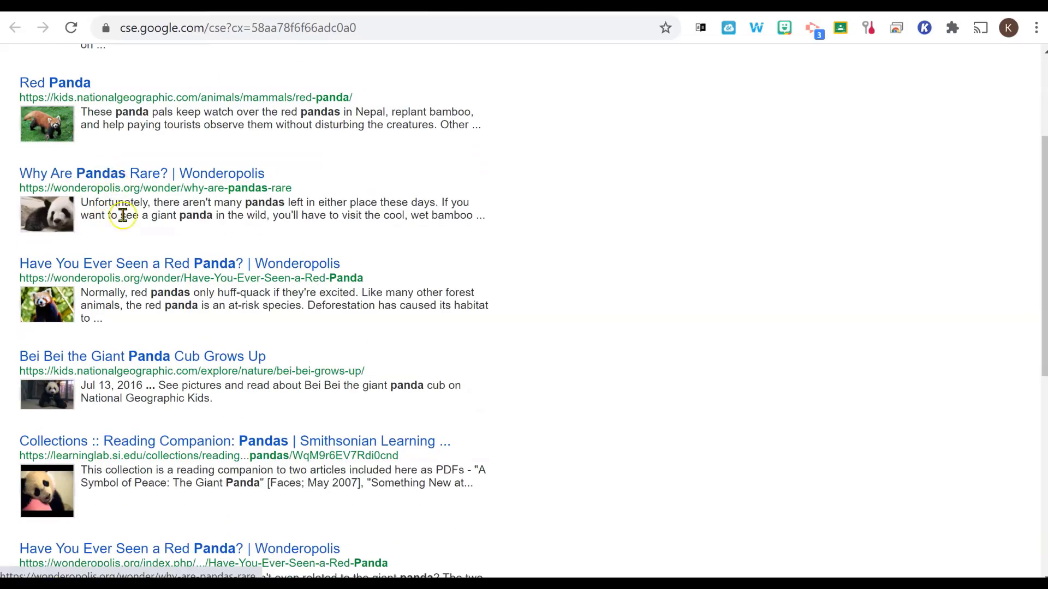
pyautogui.scroll(-3)
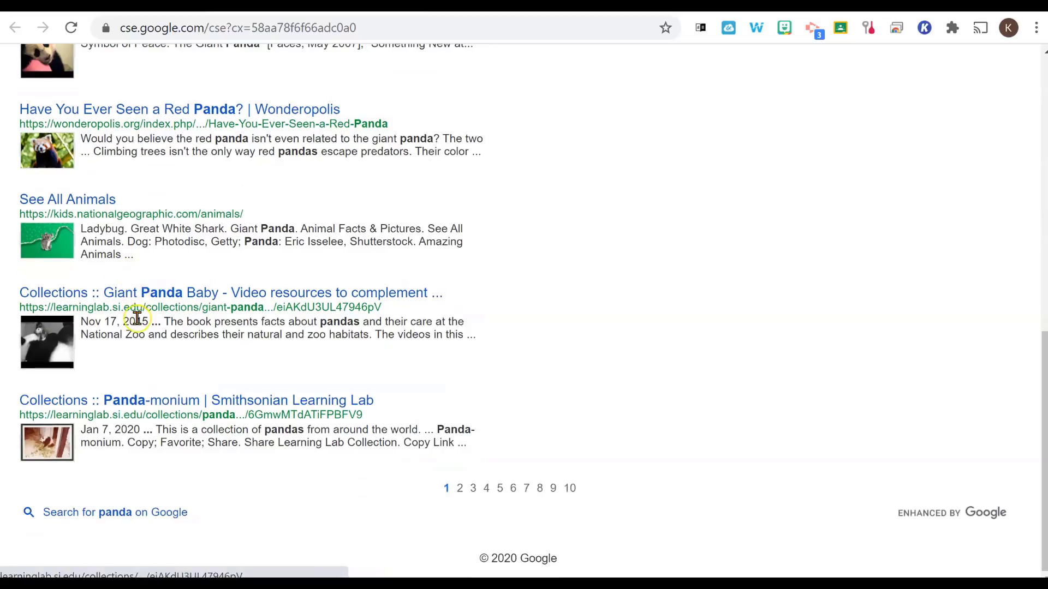
pyautogui.click(15, 27)
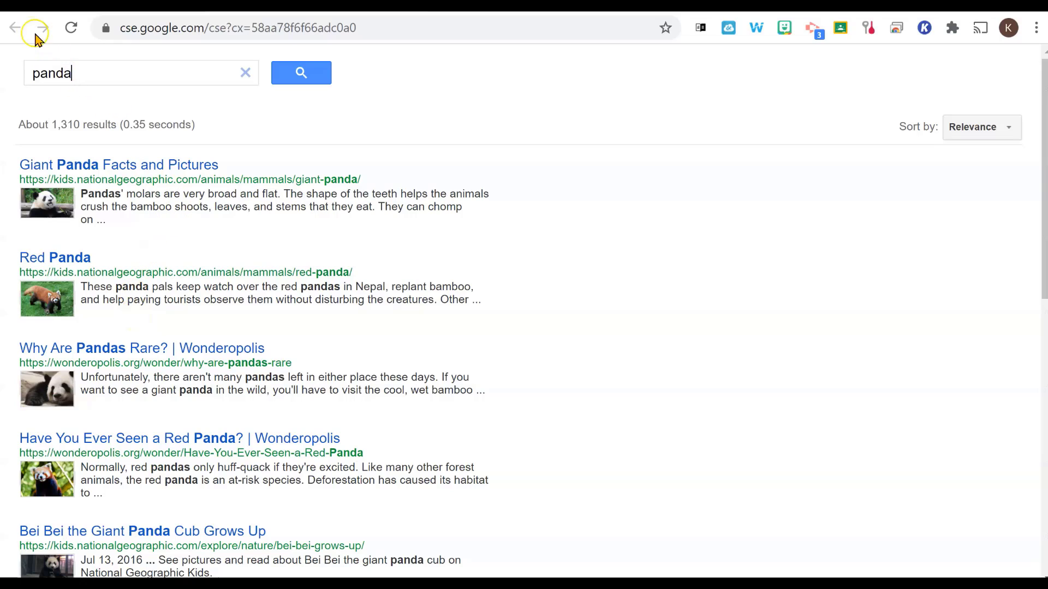